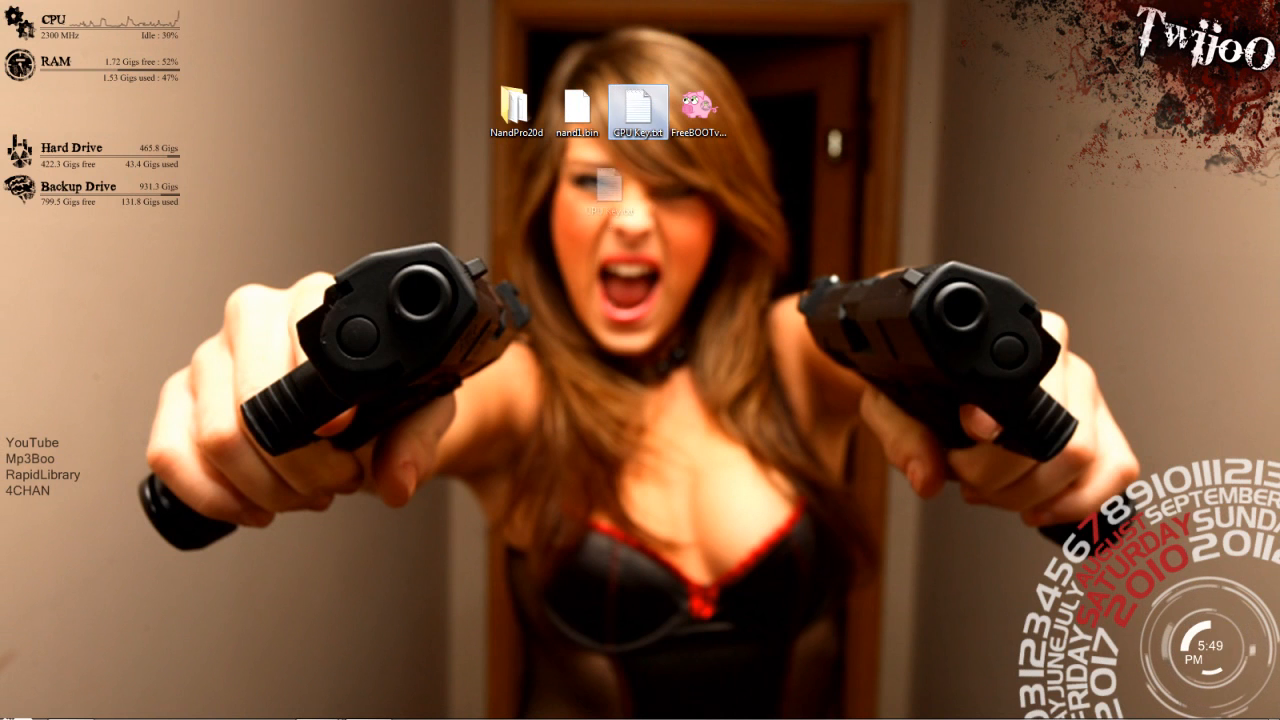
# Step: Move CPU Key.txt aside, view it in Notepad and select the whole CPU key line
pyautogui.moveTo(638, 110); pyautogui.dragTo(576, 190)
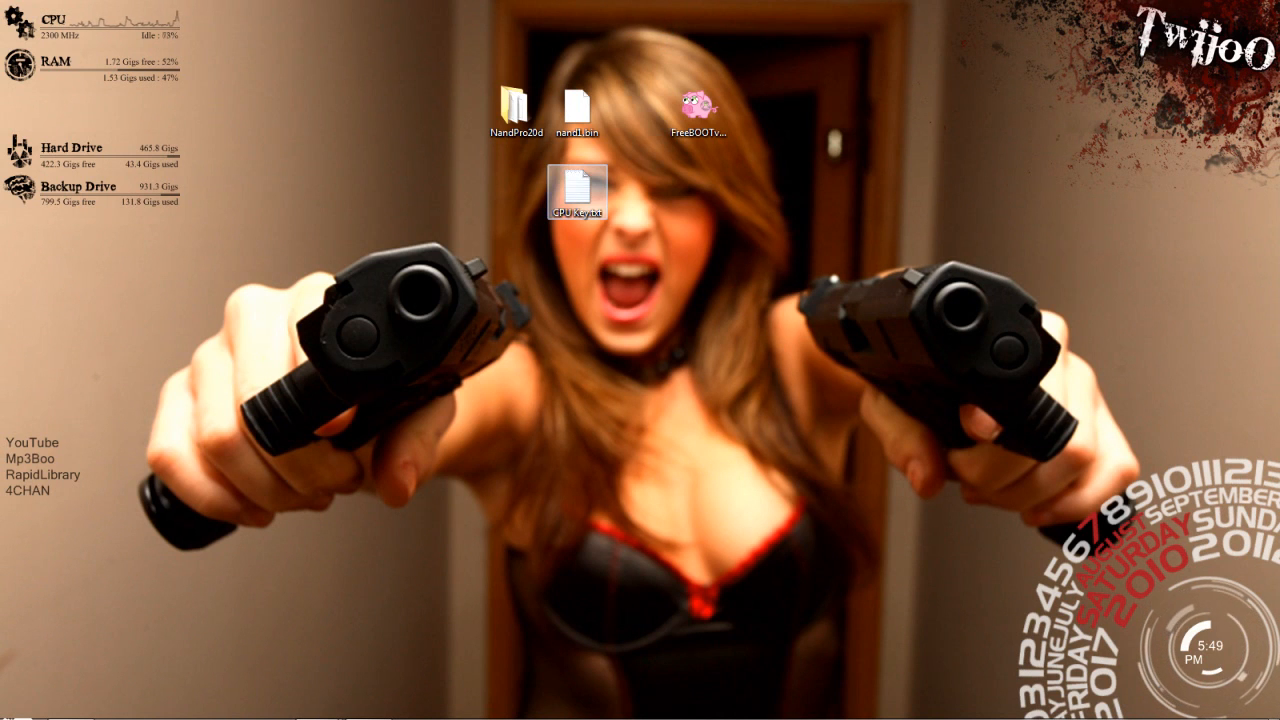
pyautogui.doubleClick(576, 190)
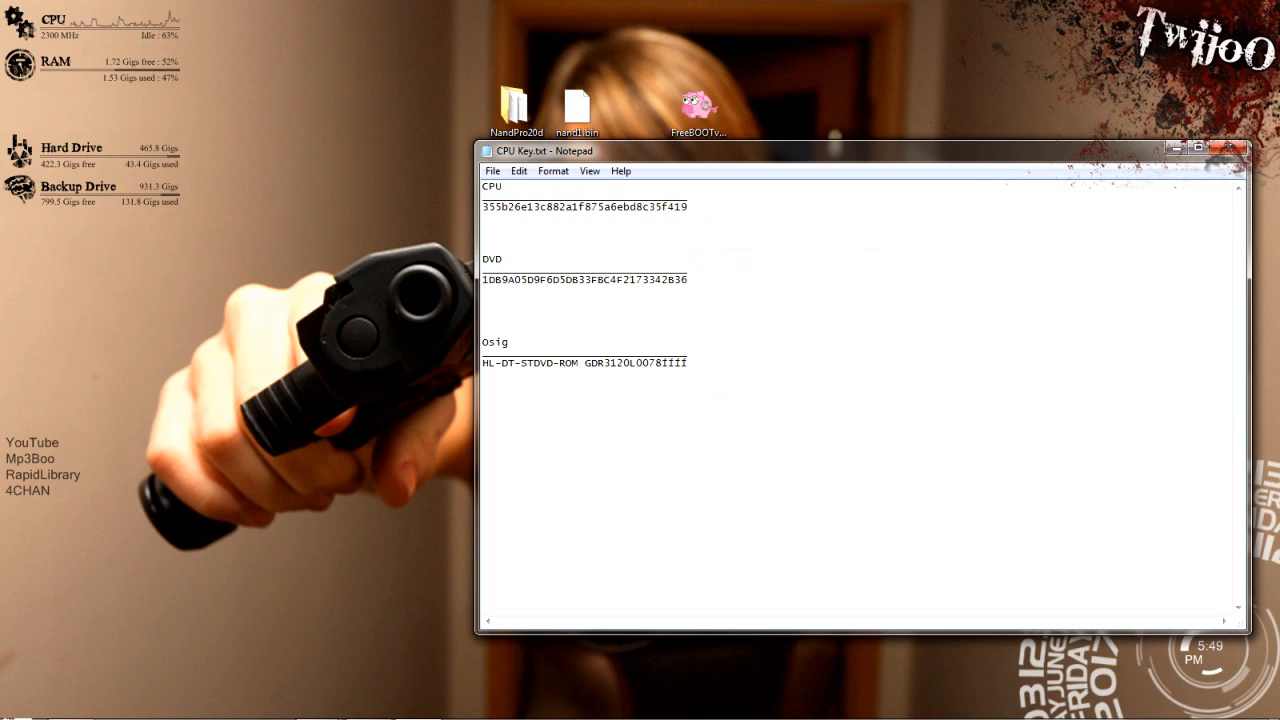
pyautogui.tripleClick(584, 206)
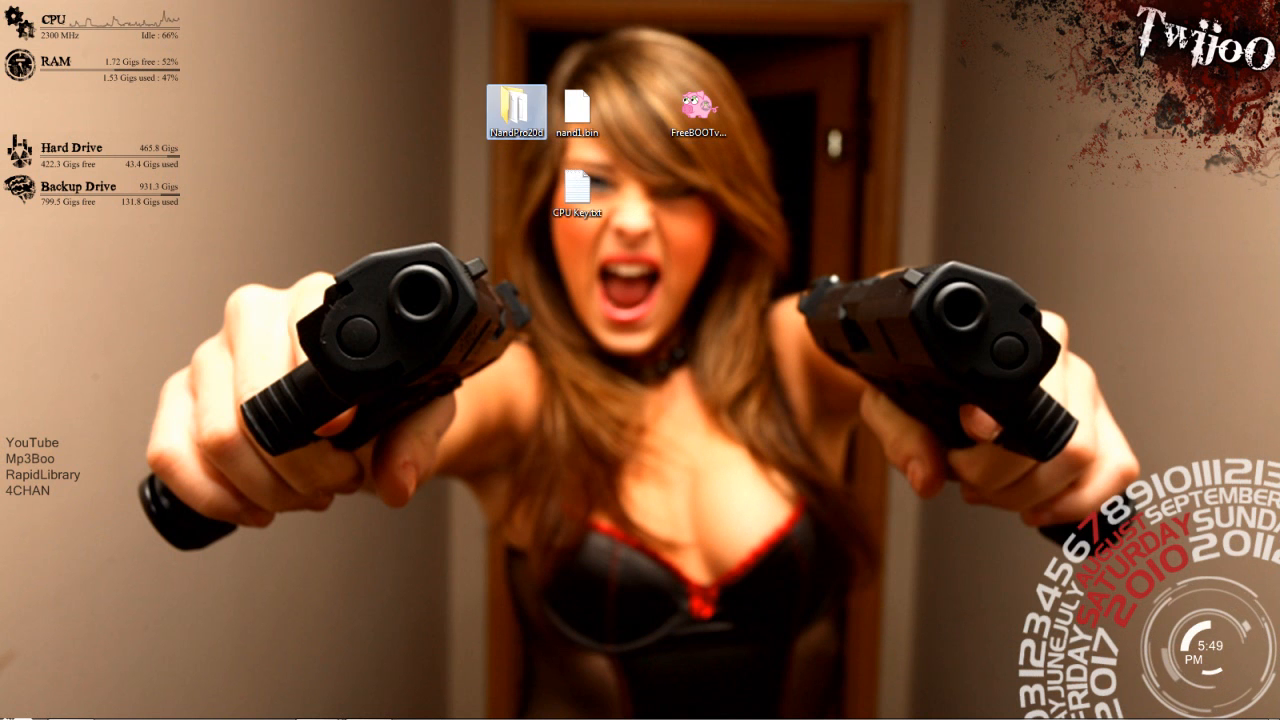
pyautogui.click(698, 104)
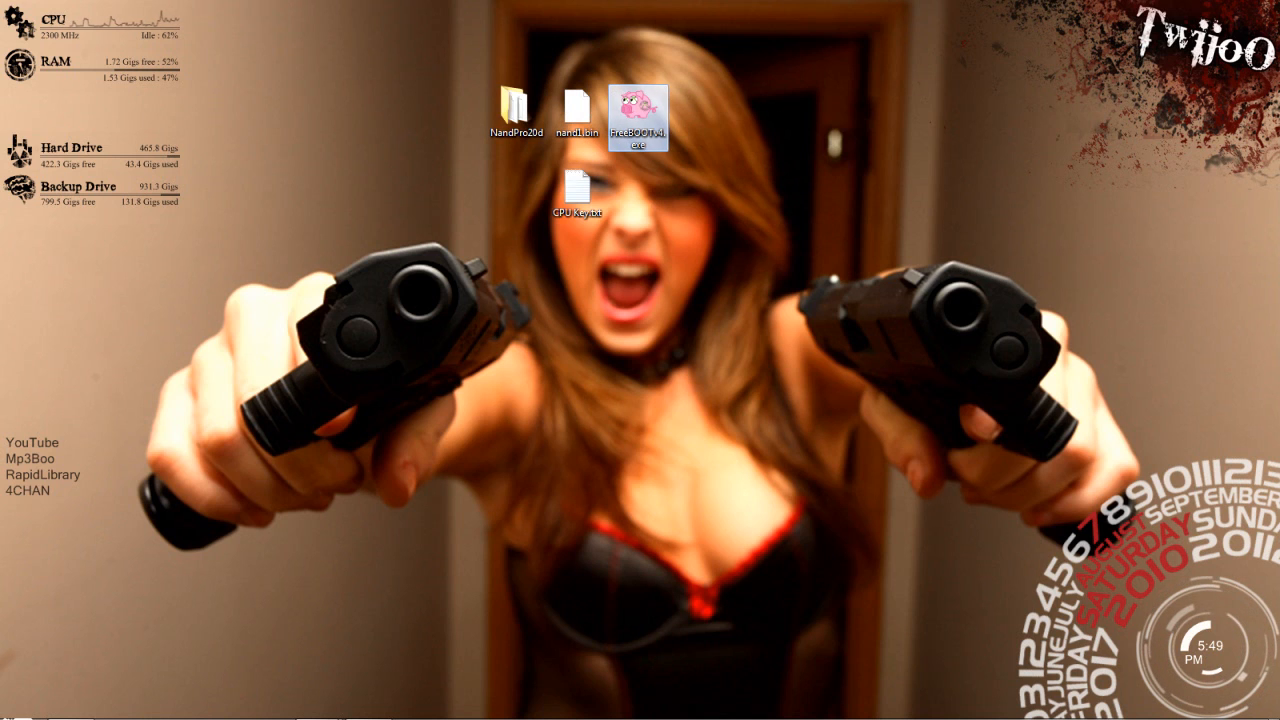
pyautogui.moveTo(638, 110)
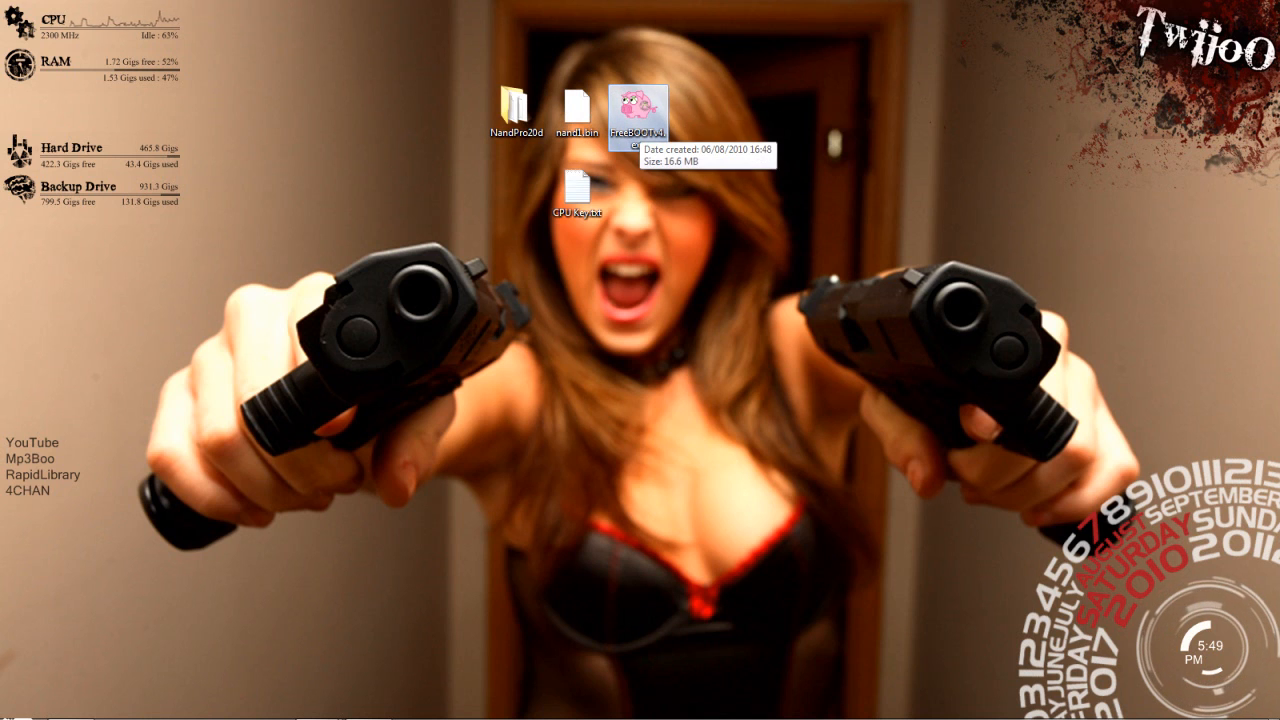
# Step: Generate freeBOOT.bin from the nand1.bin dump and acknowledge the success message
pyautogui.doubleClick(640, 108)
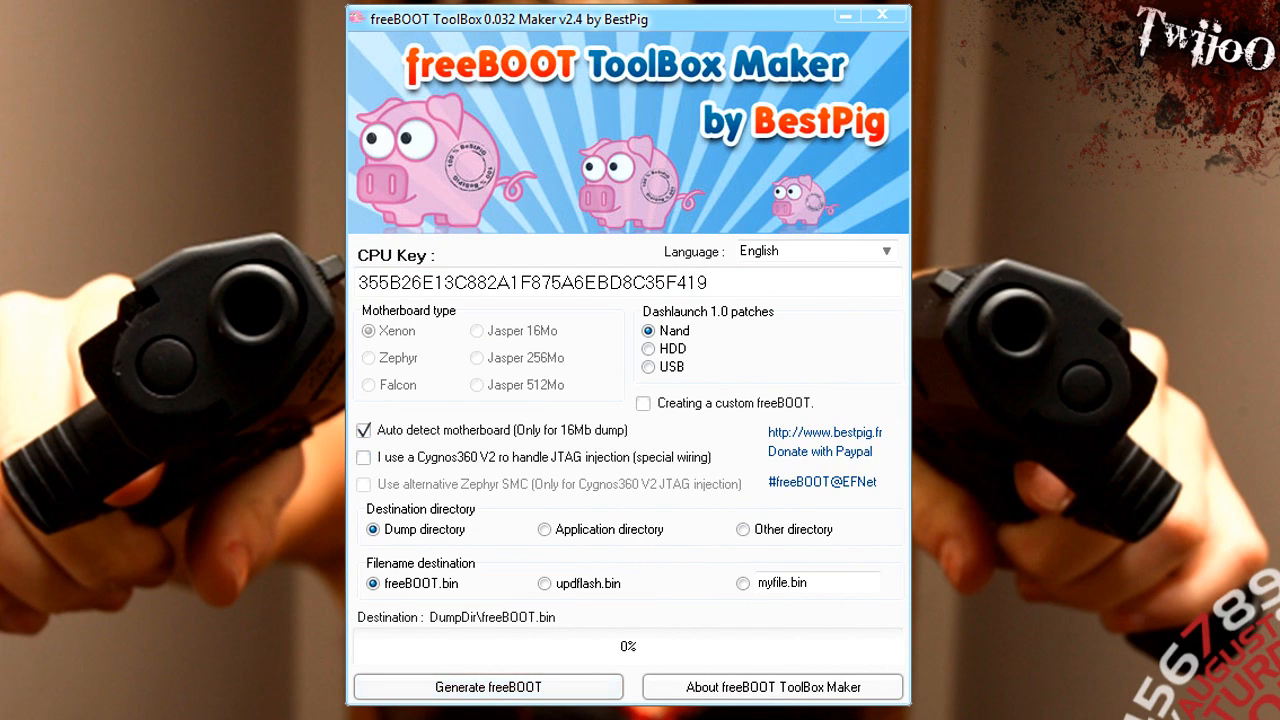
pyautogui.click(488, 688)
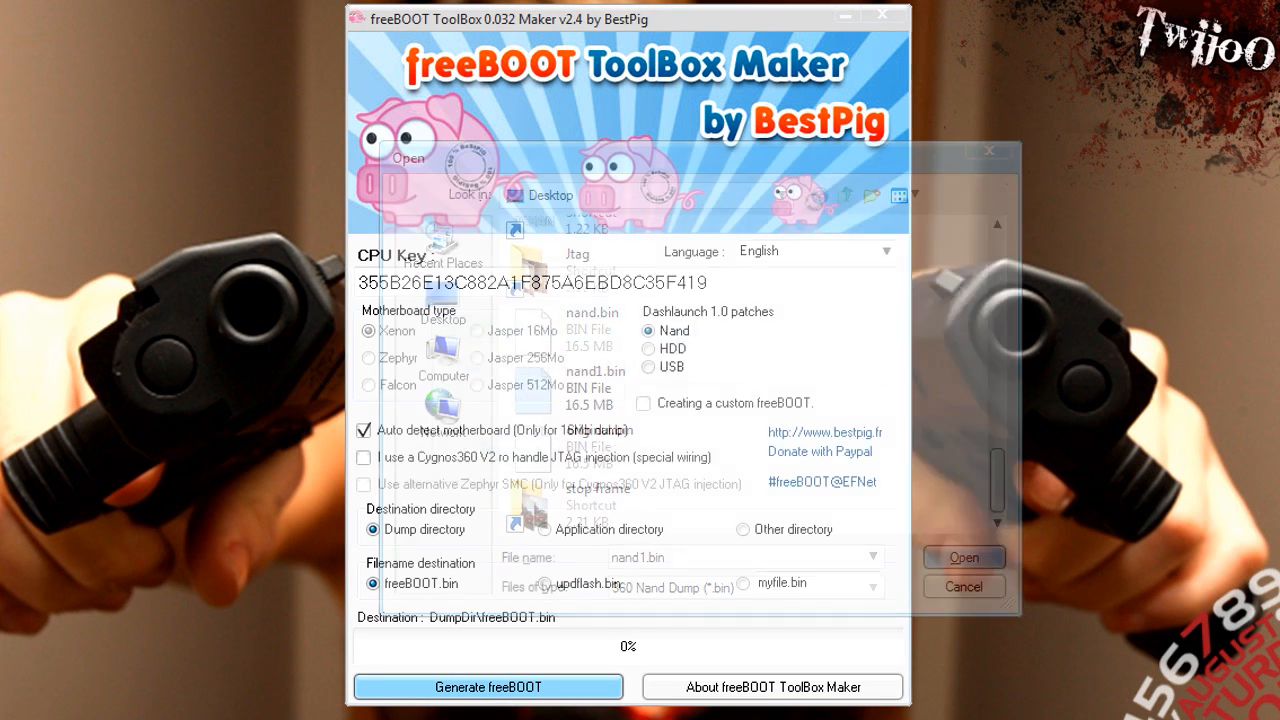
pyautogui.click(962, 556)
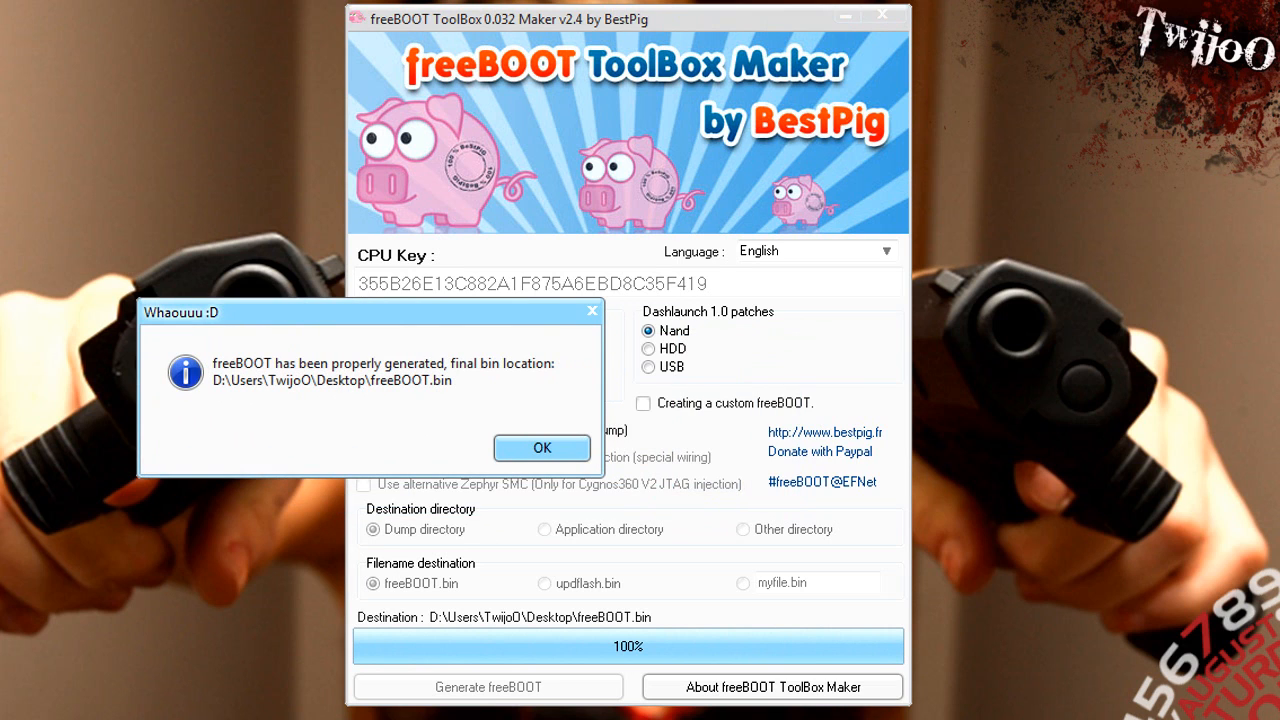
pyautogui.click(540, 448)
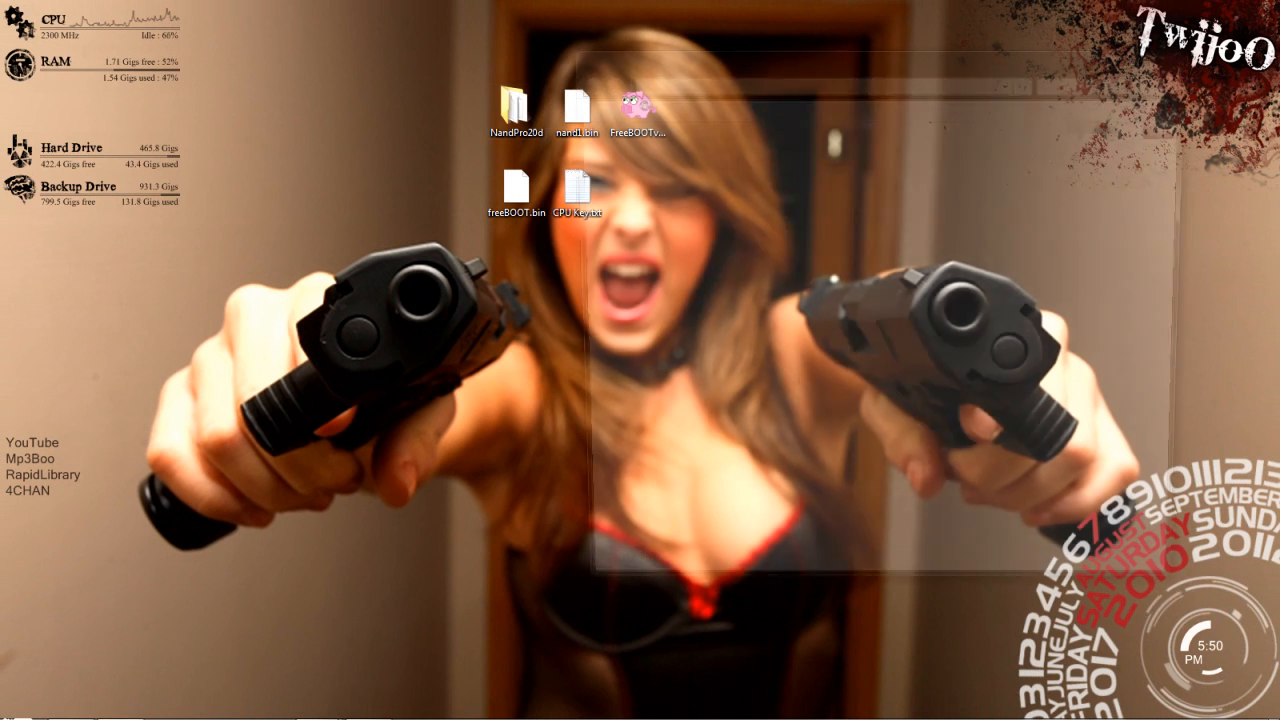
# Step: Get a command window opened inside the NandPro20d folder
pyautogui.doubleClick(516, 104)
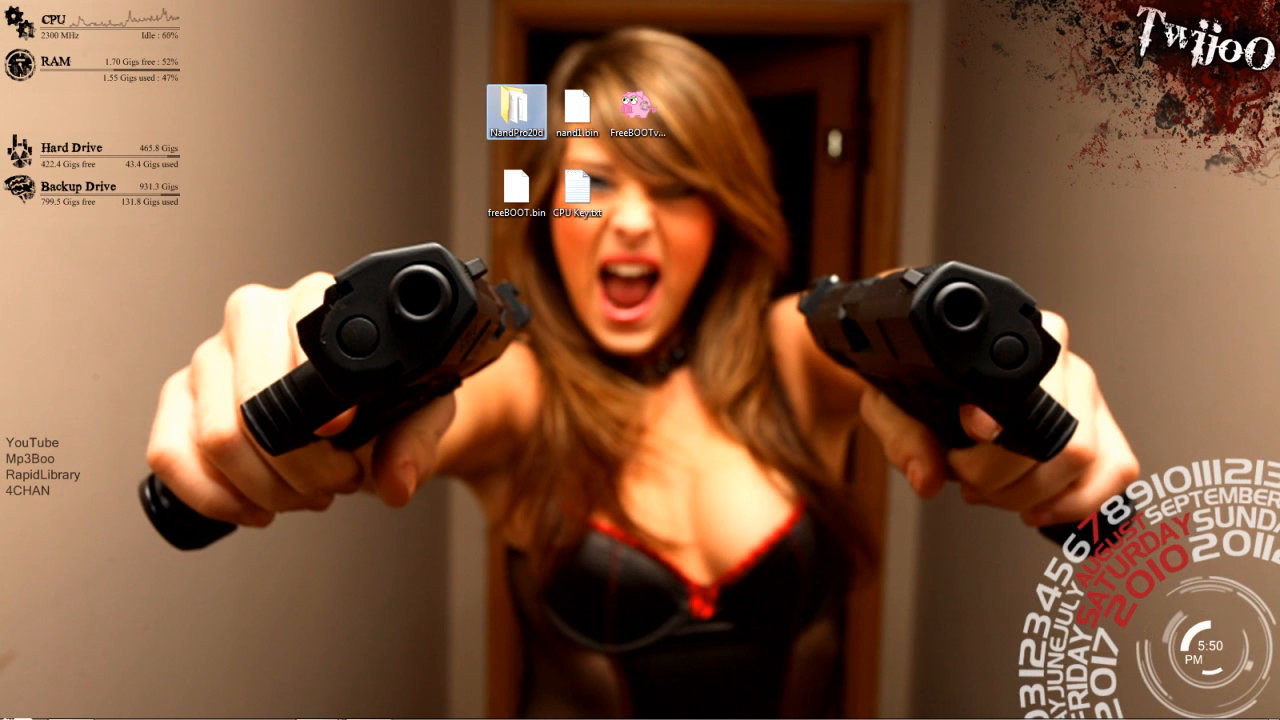
pyautogui.rightClick(516, 108)
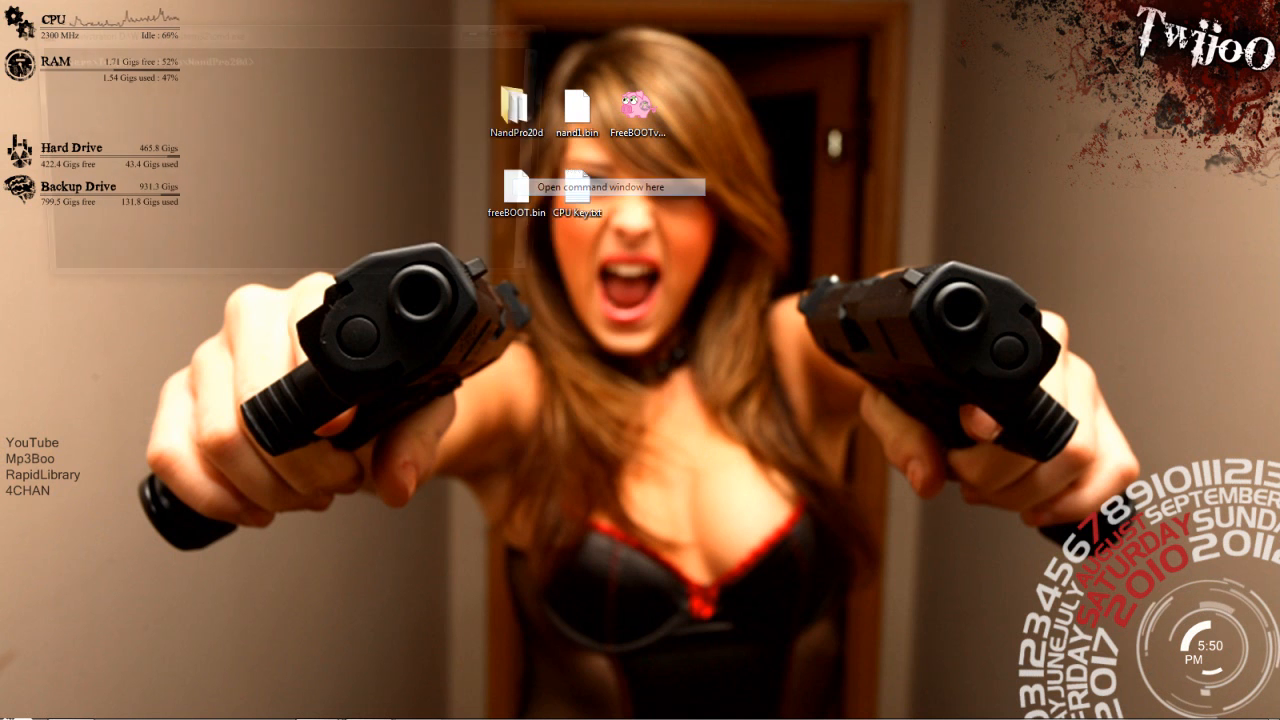
pyautogui.click(604, 188)
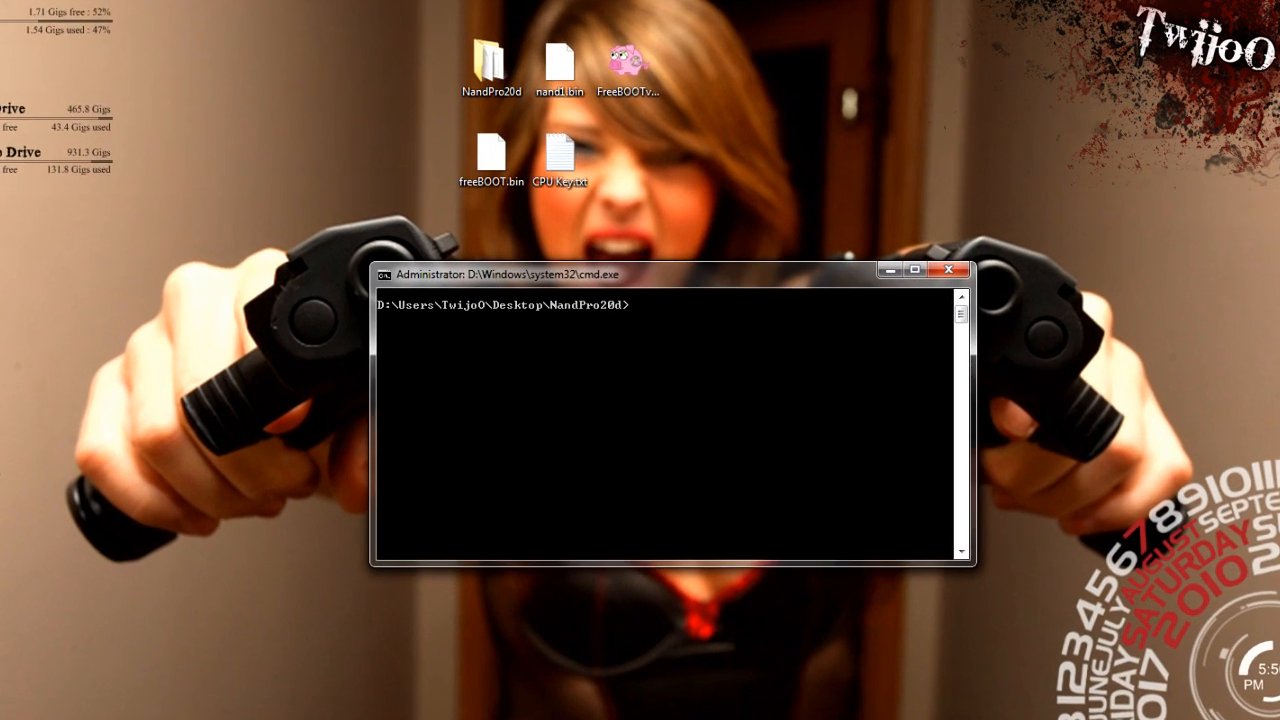
# Step: Enter the start of the write command: nandpro.exe lpt: -w16
pyautogui.write('nandpro.exe')
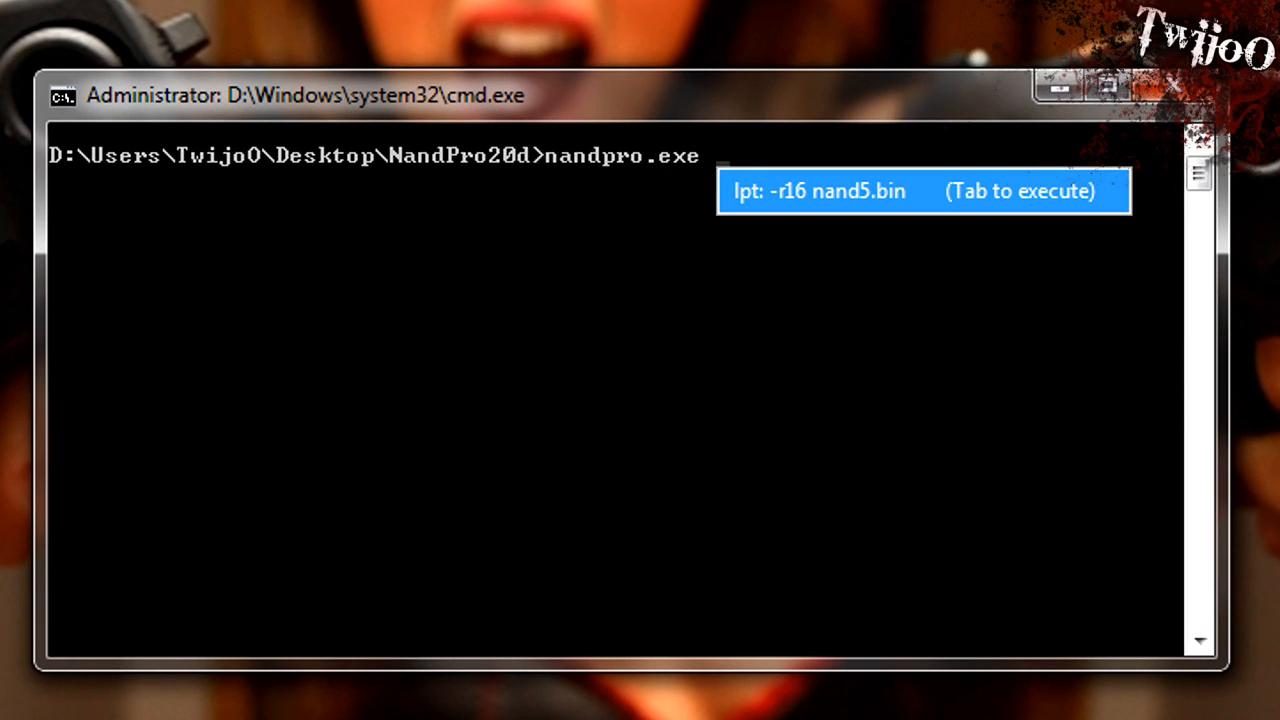
pyautogui.write('lpt:')
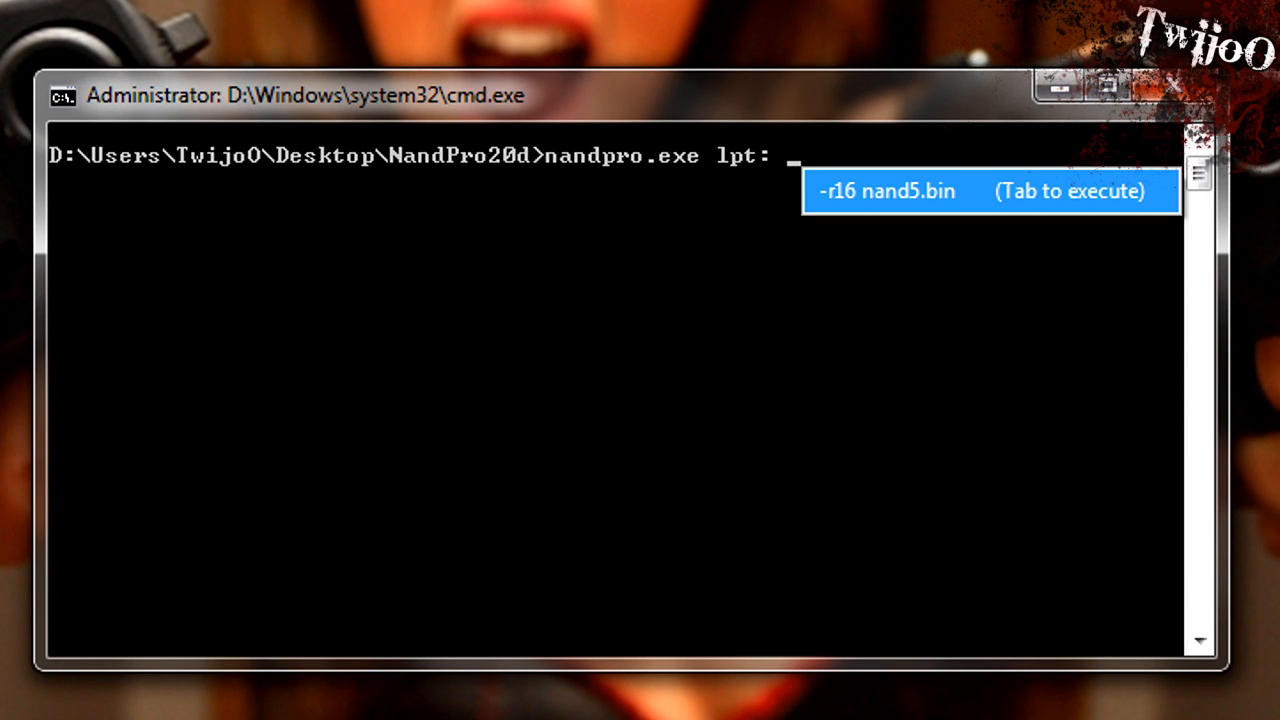
pyautogui.write('-')
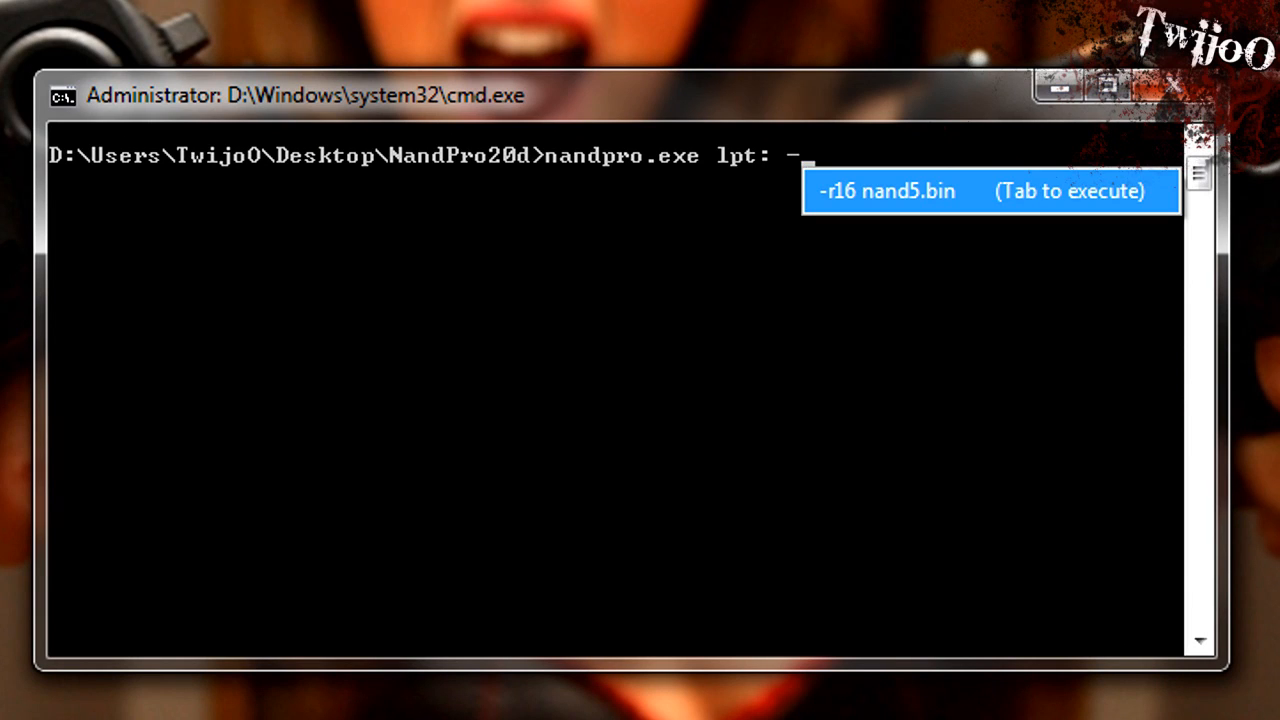
pyautogui.write('w16')
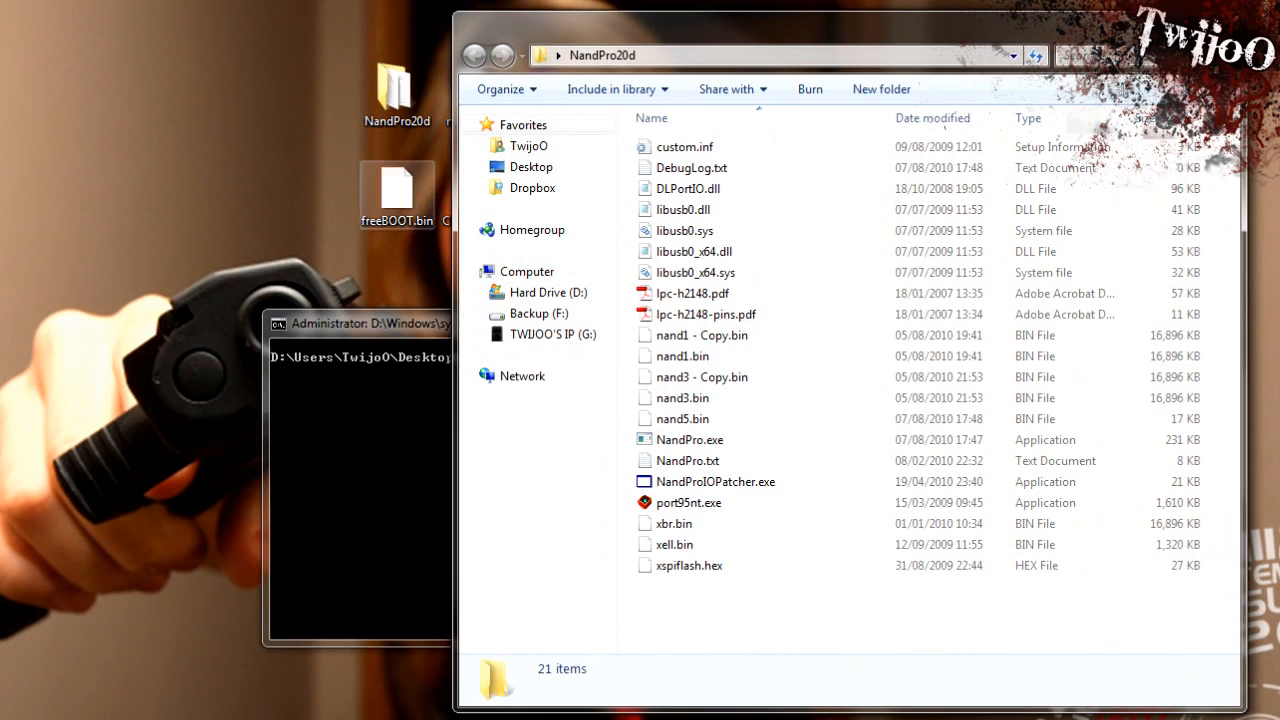
# Step: Move freeBOOT.bin into NandPro20d and run nandpro.exe lpt: -w16 freeBOOT.bin
pyautogui.moveTo(396, 190); pyautogui.dragTo(770, 584)
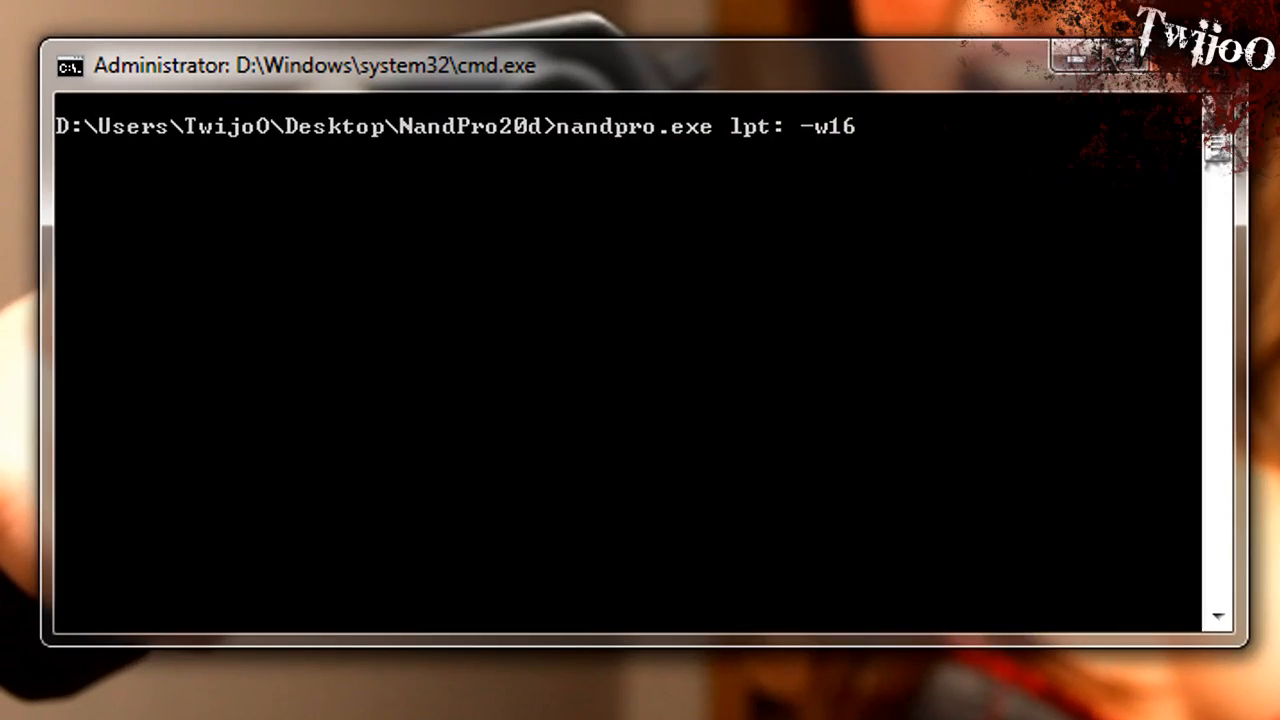
pyautogui.write('freeB')
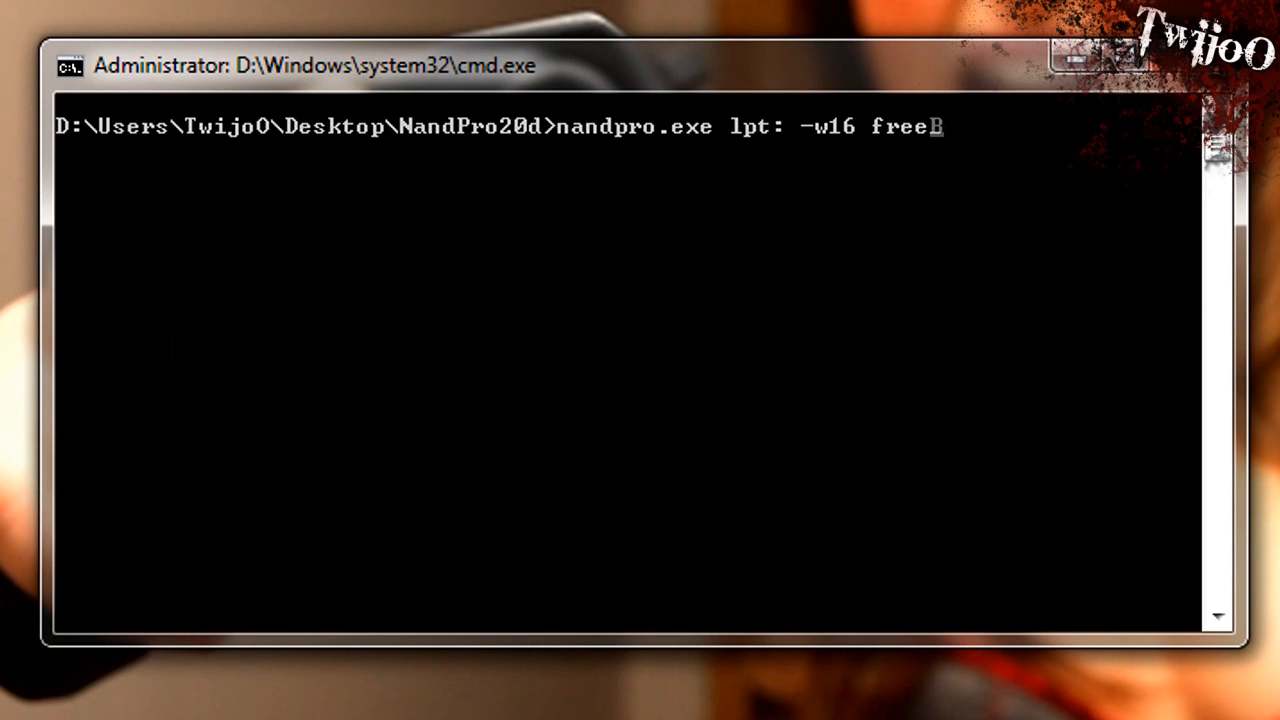
pyautogui.write('BOOT.bi')
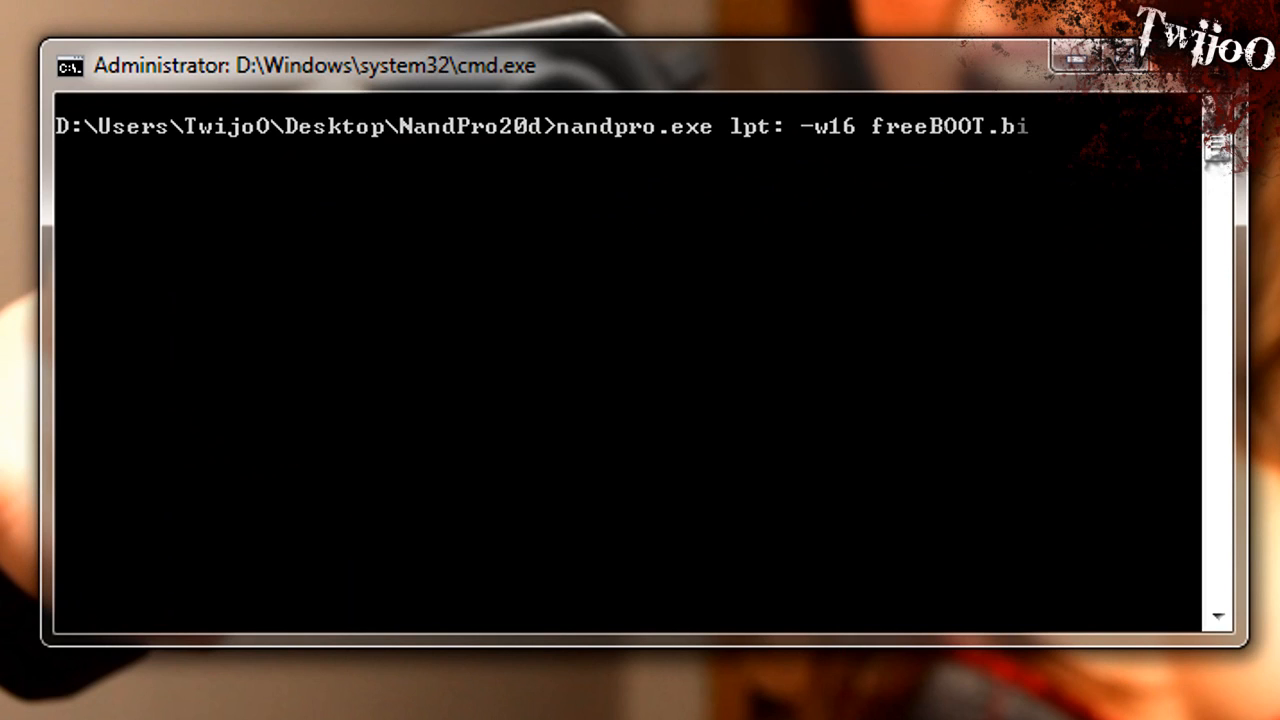
pyautogui.press('Return')
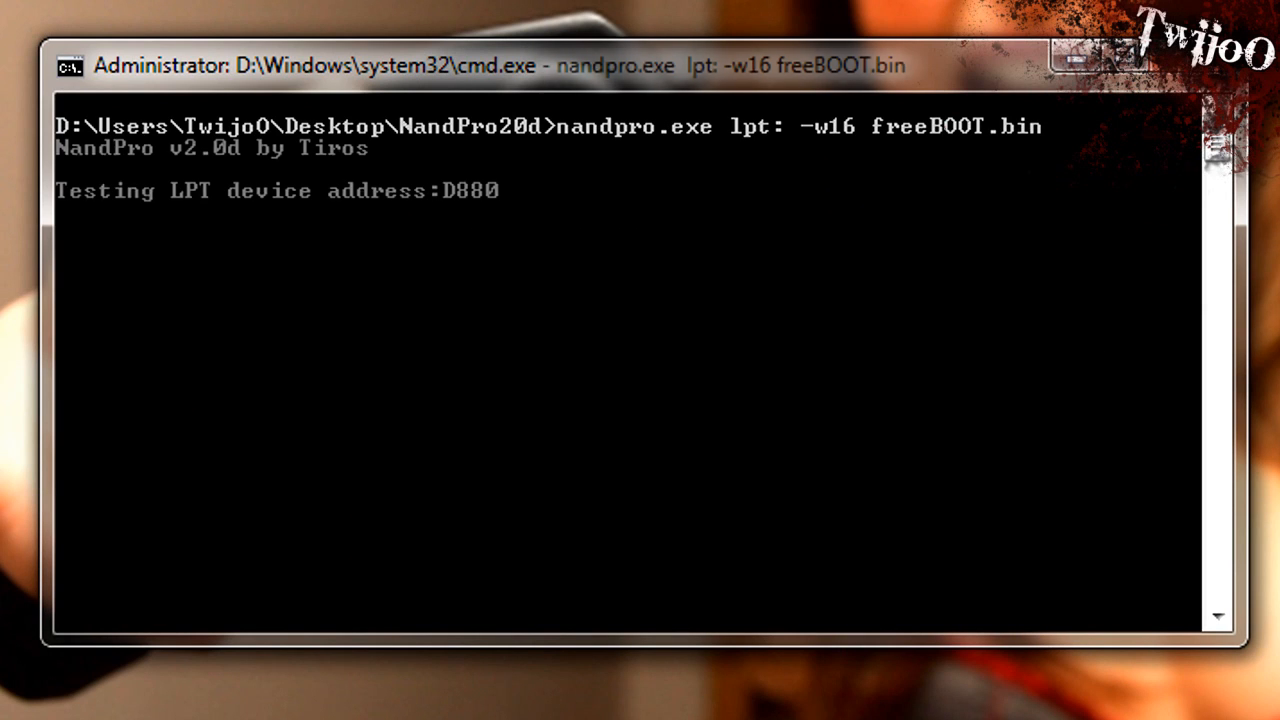